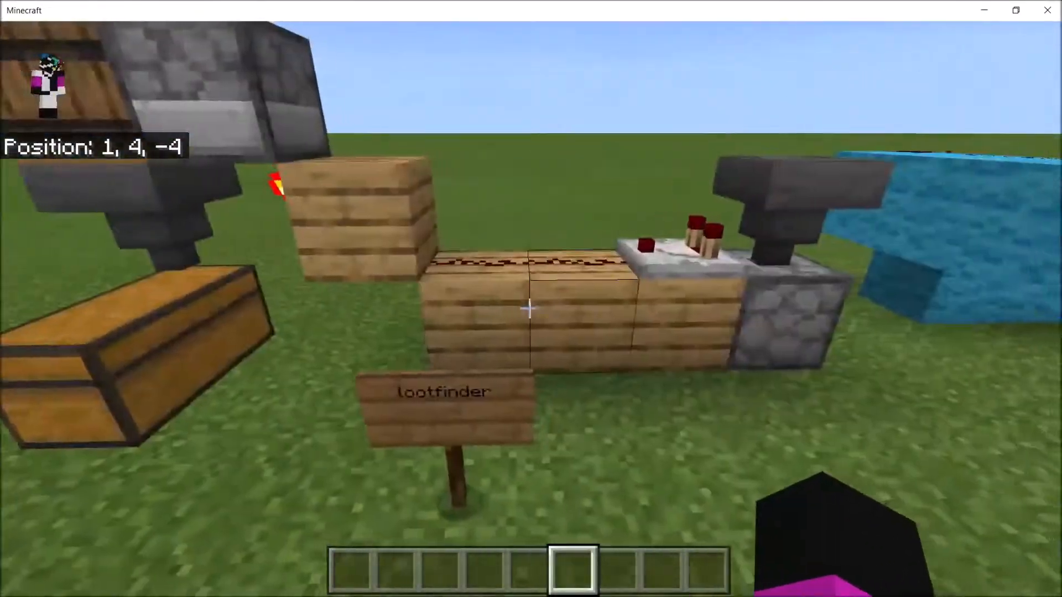
# Bring up the creative inventory at the observer block, showing the Items tab
pyautogui.press('e')
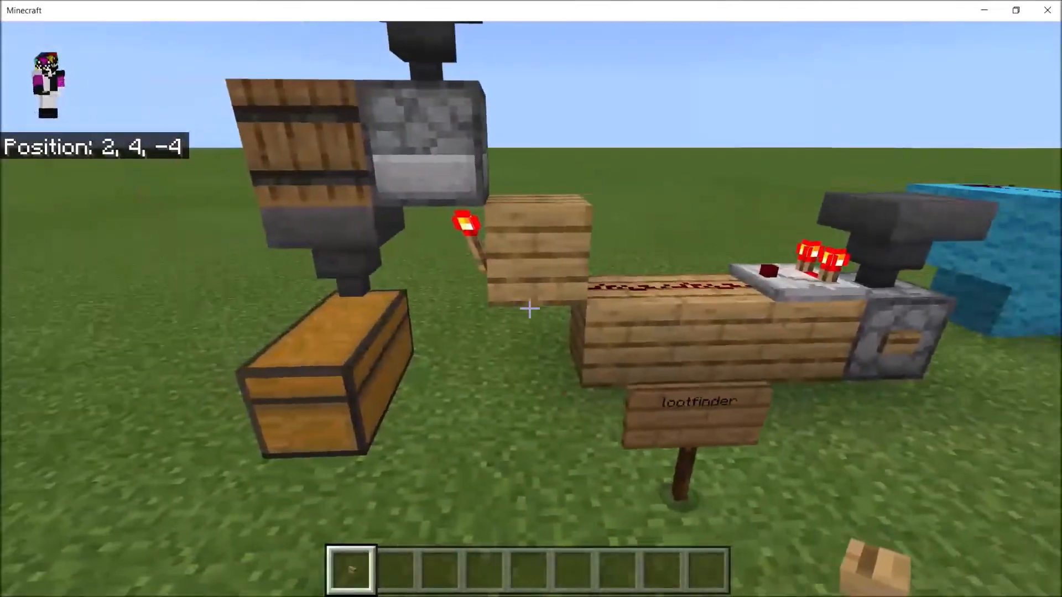
pyautogui.moveTo(531, 309)
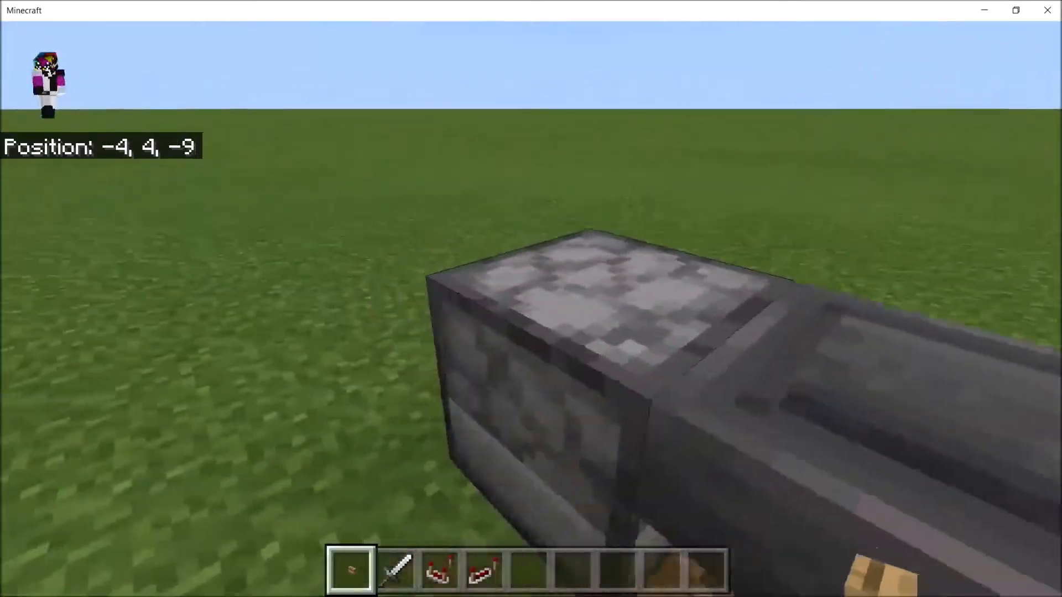
pyautogui.press('e')
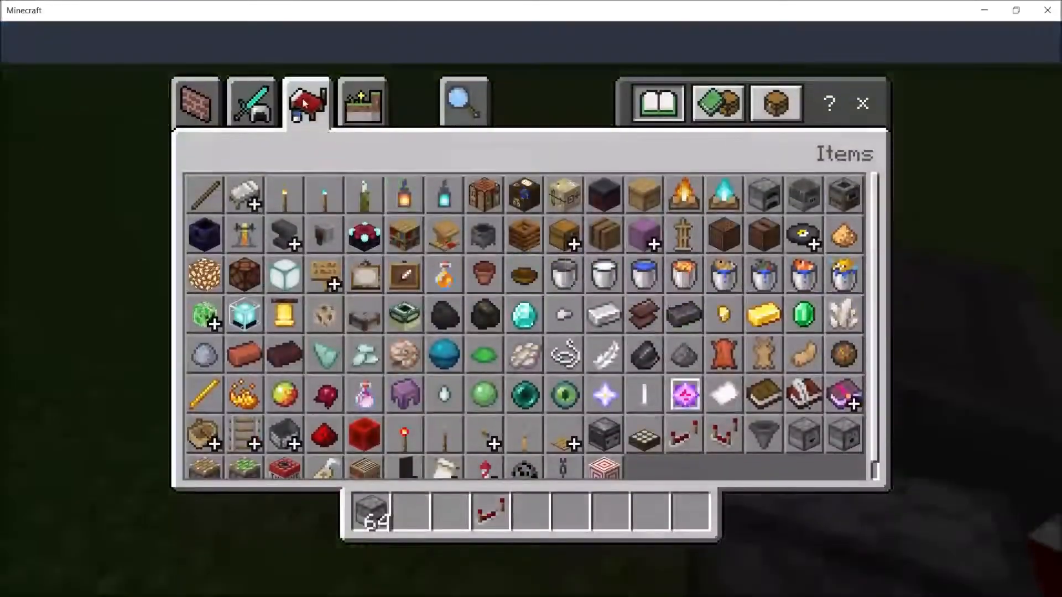
# Pick an item from the Items tab before digging beside the blue wool circuit
pyautogui.click(251, 102)
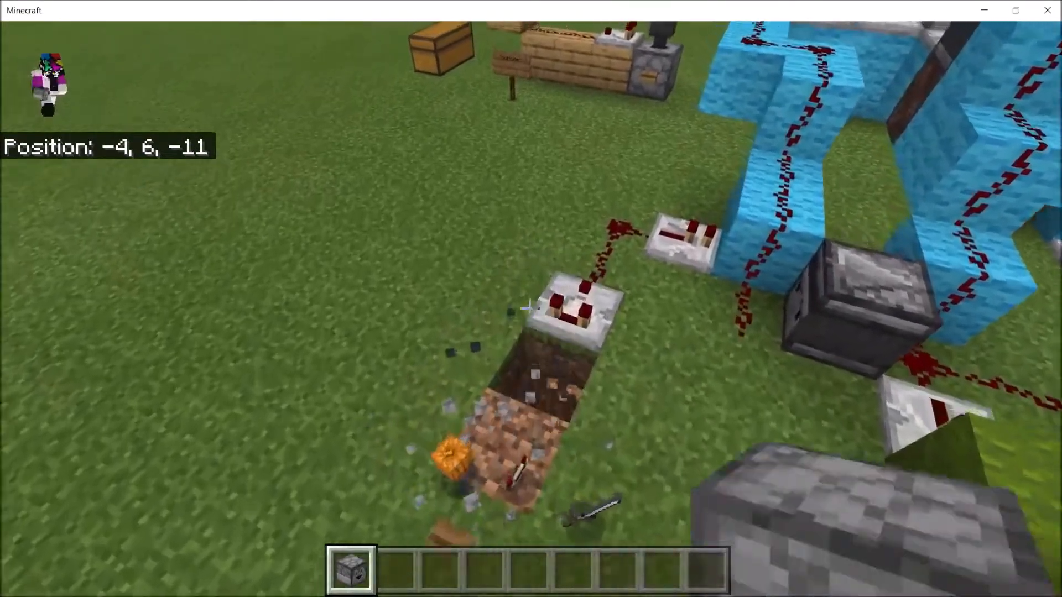
pyautogui.press('e')
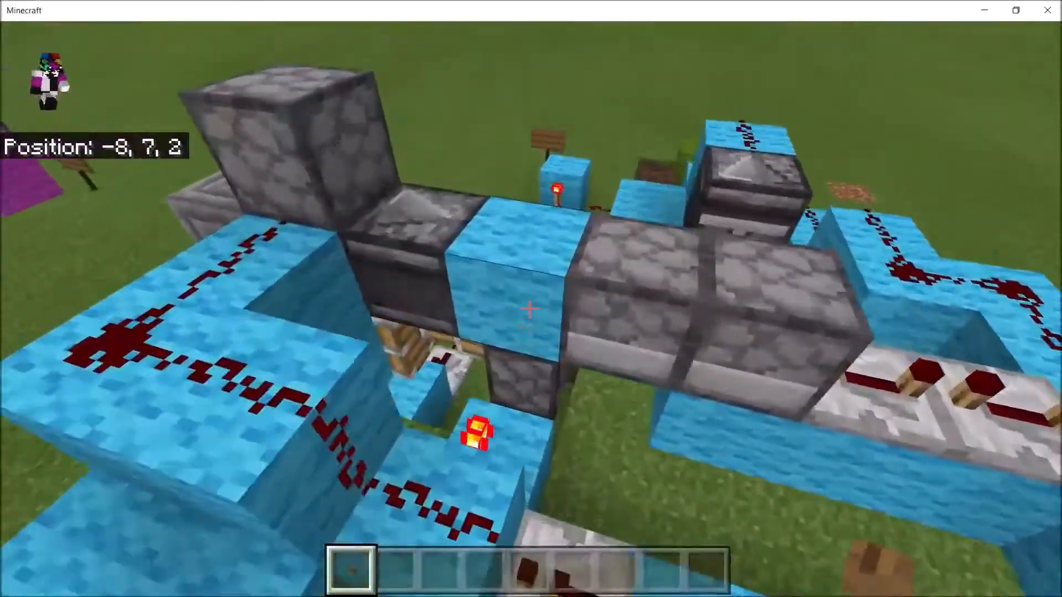
pyautogui.moveTo(531, 309)
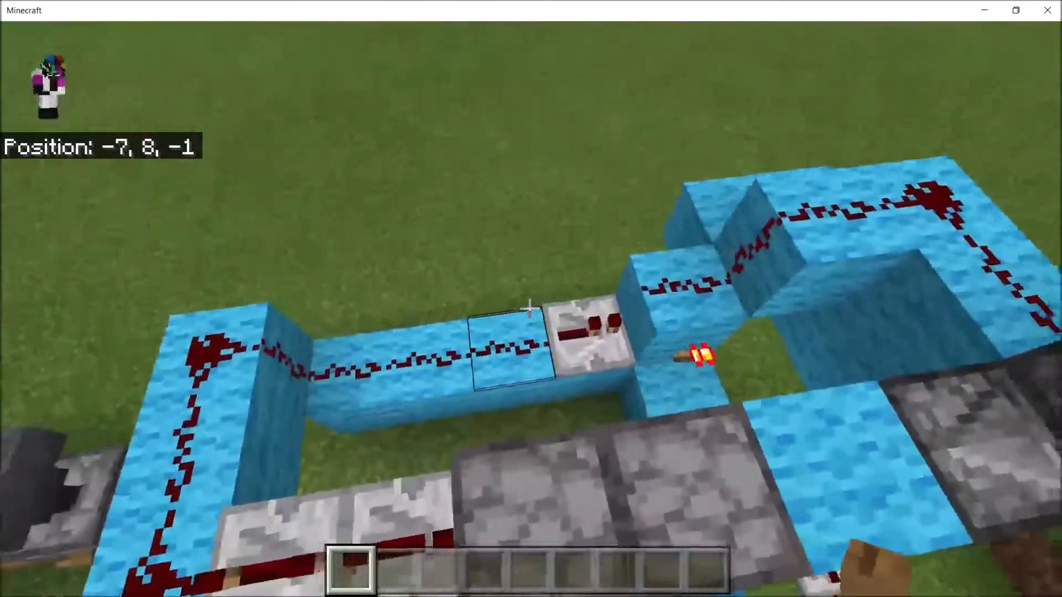
pyautogui.moveTo(531, 309)
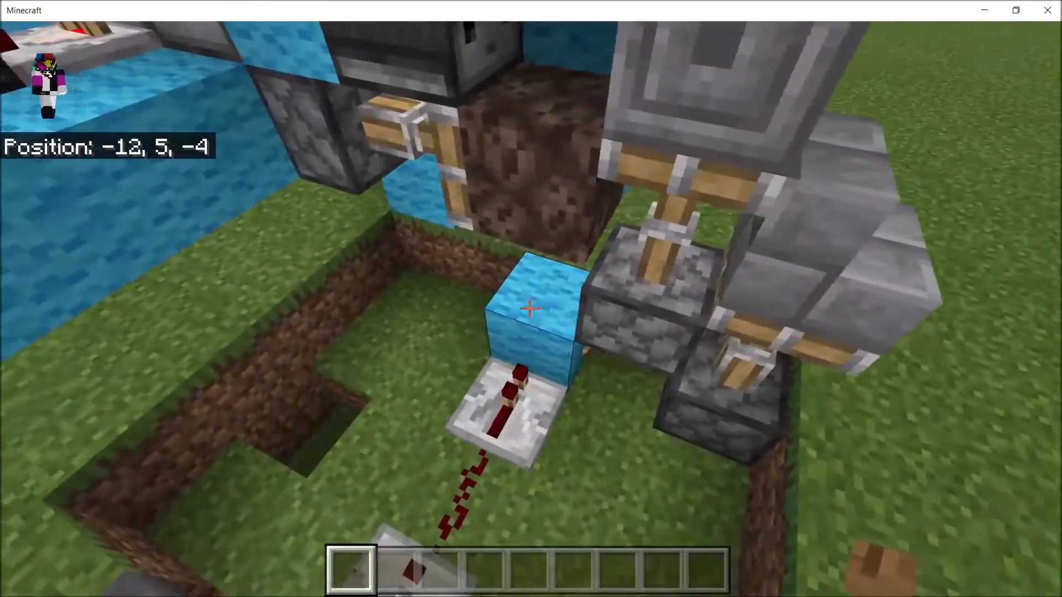
# Check the hopper, then leave a Redstone Torch loaded in the blue machine's dropper
pyautogui.rightClick(529, 309)
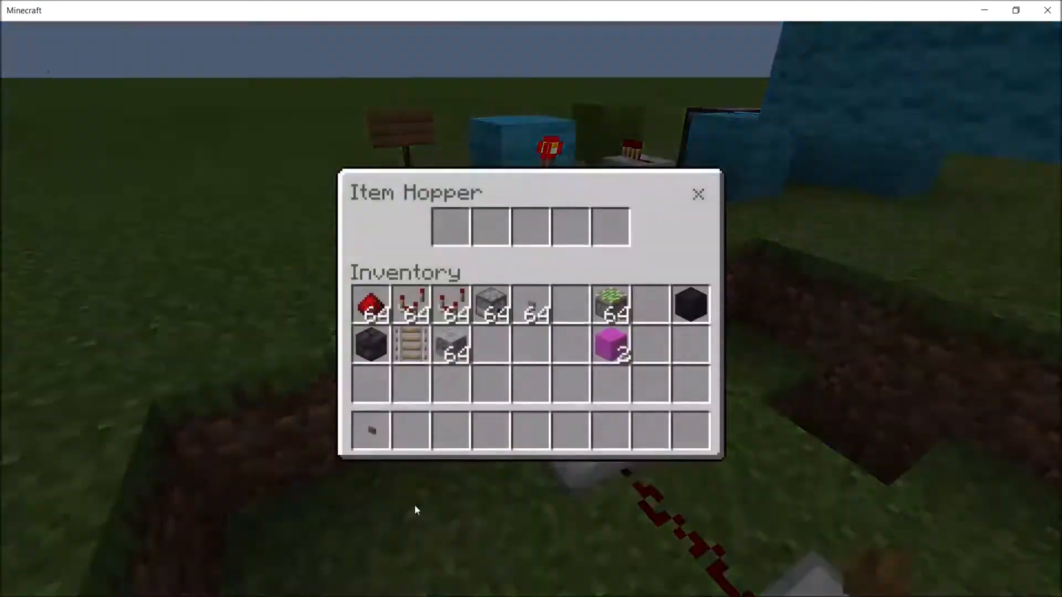
pyautogui.click(698, 194)
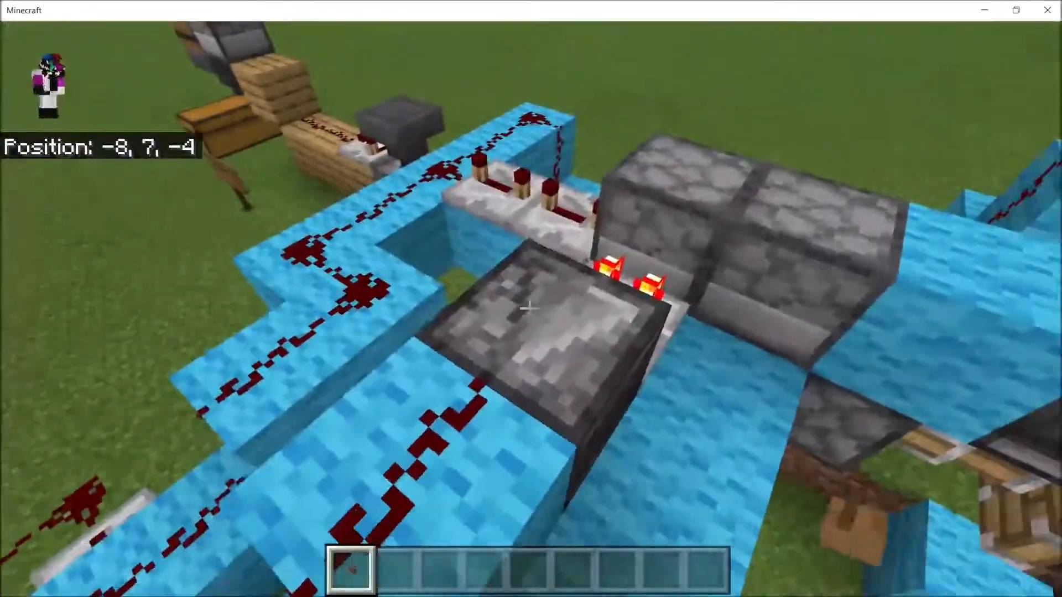
pyautogui.moveTo(531, 309)
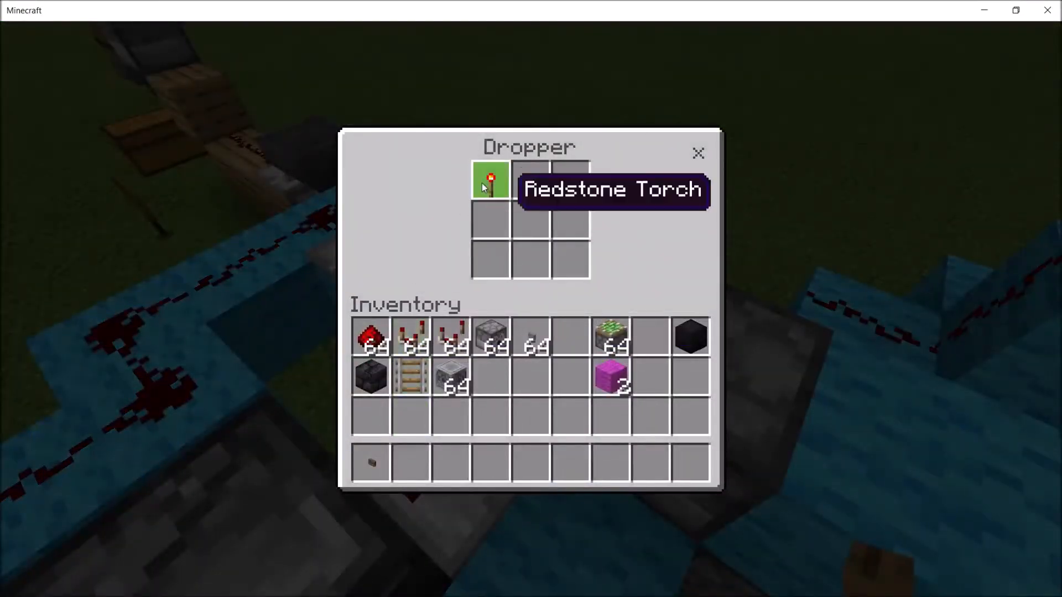
pyautogui.press('Escape')
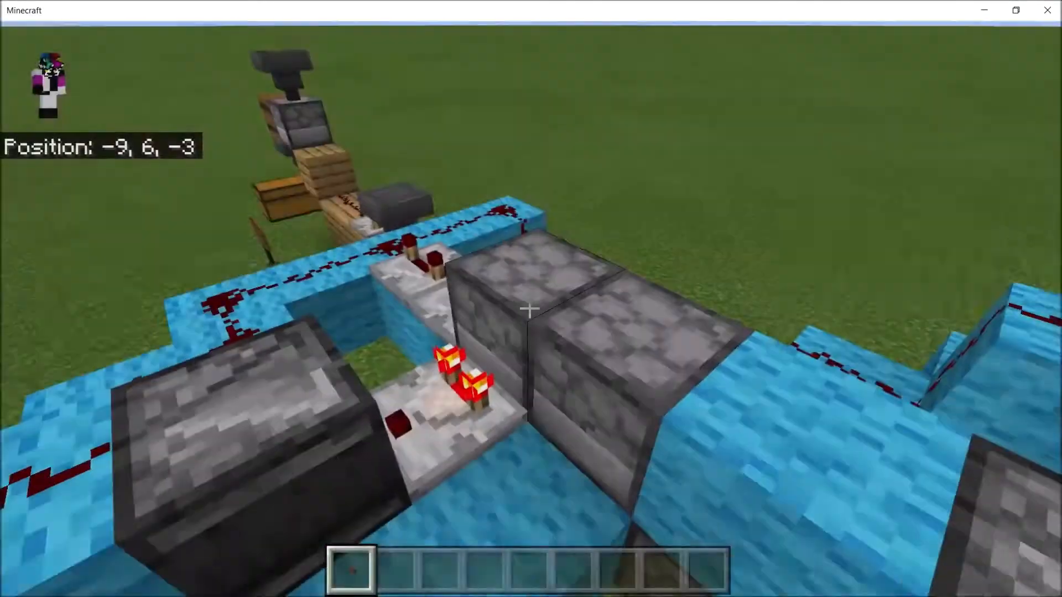
pyautogui.moveTo(531, 308)
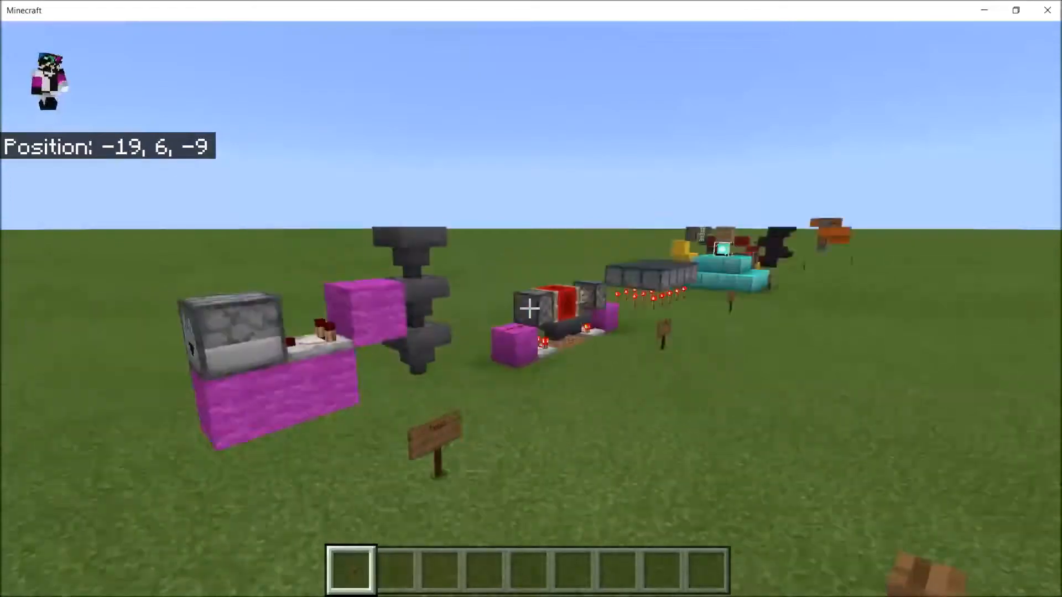
# Grab oak planks from the Construction catalogue and load them into the Feast dropper
pyautogui.press('e')
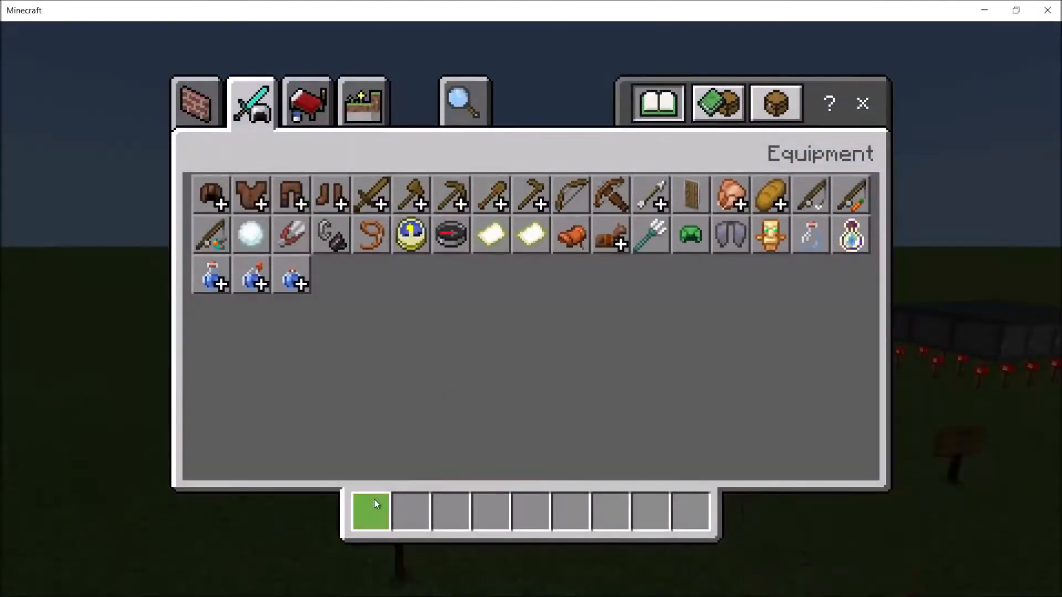
pyautogui.click(195, 102)
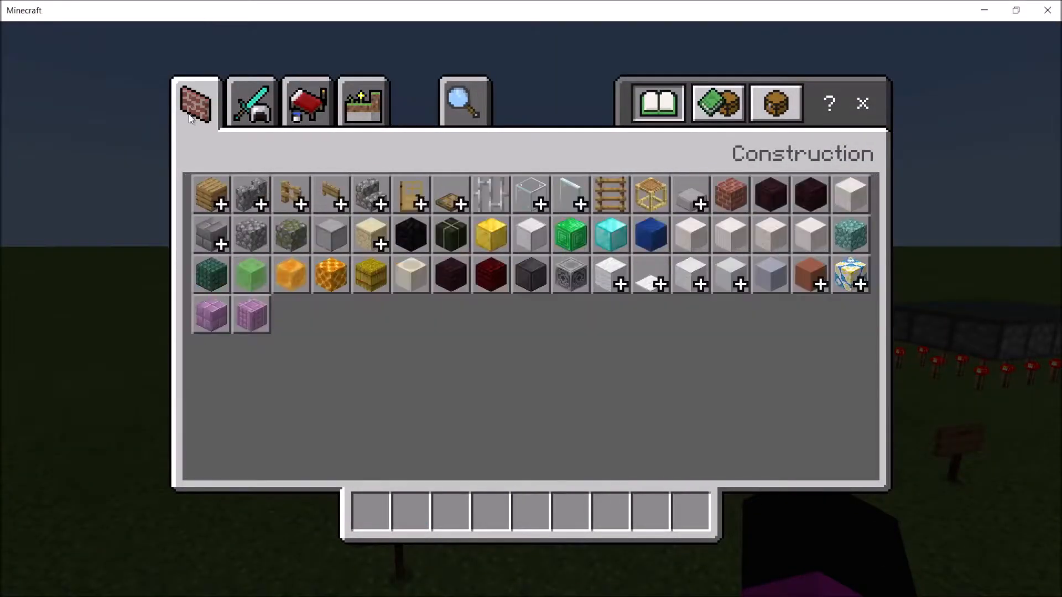
pyautogui.click(861, 103)
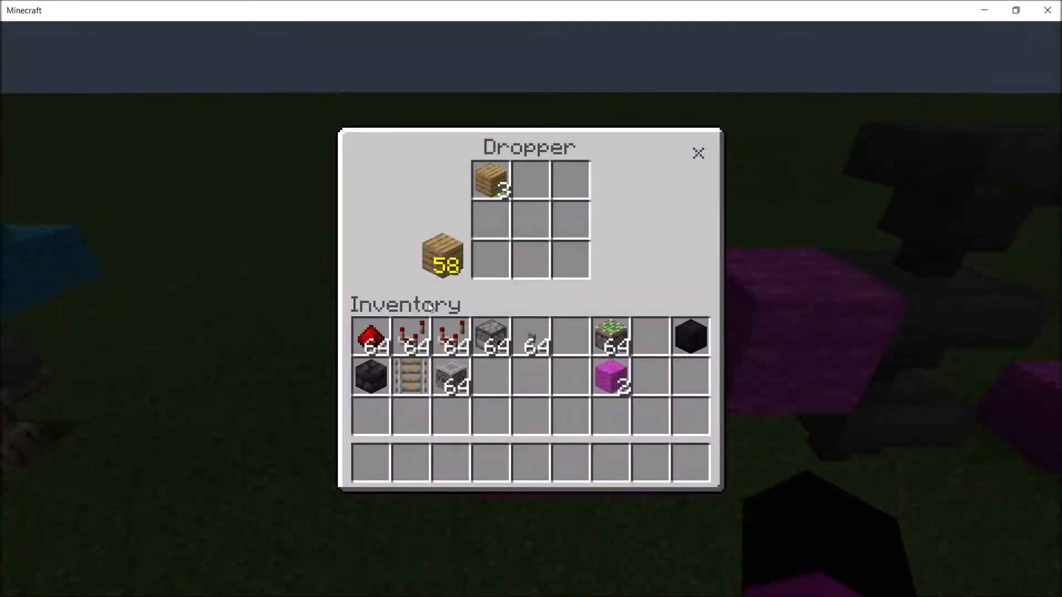
pyautogui.press('Escape')
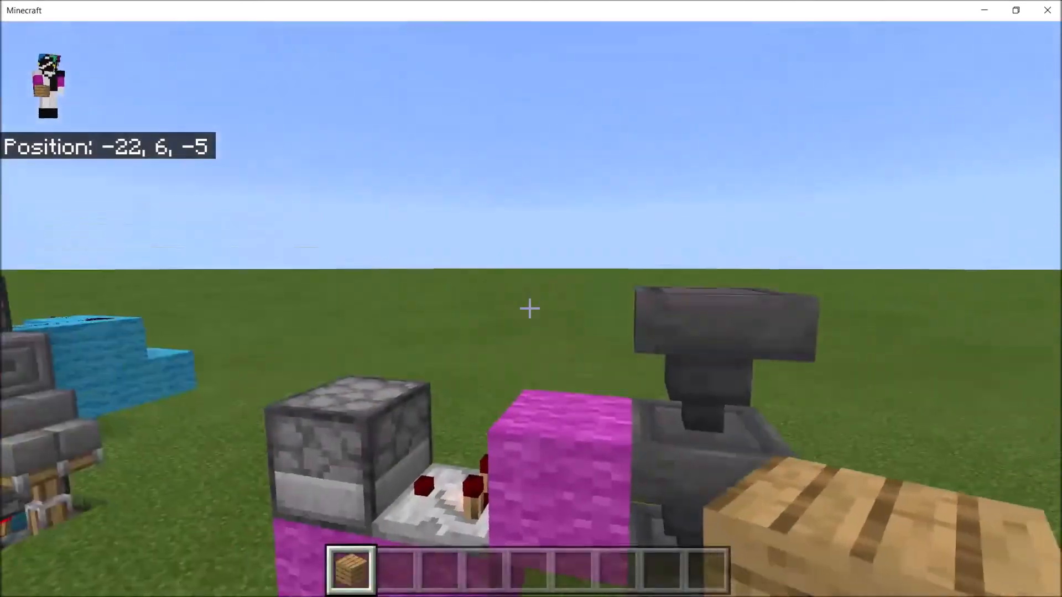
pyautogui.moveTo(530, 308)
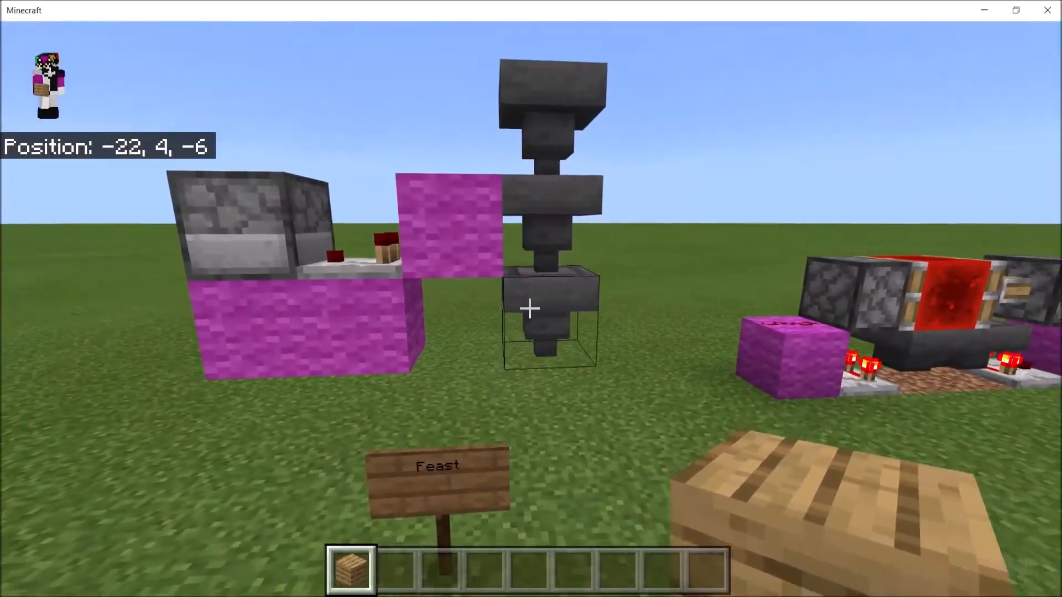
pyautogui.moveTo(531, 308)
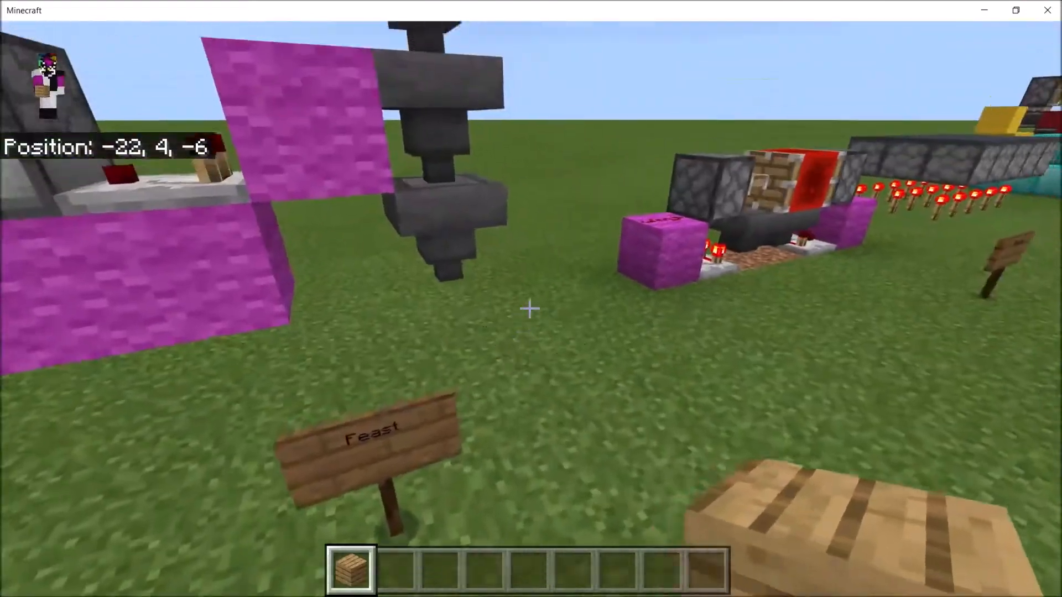
pyautogui.moveTo(530, 308)
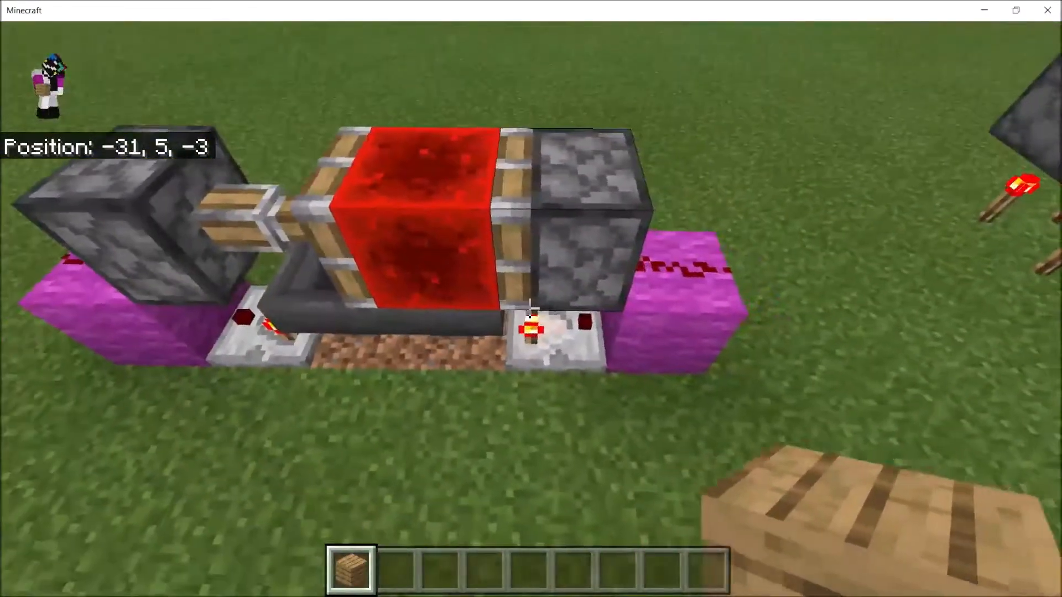
pyautogui.moveTo(530, 309)
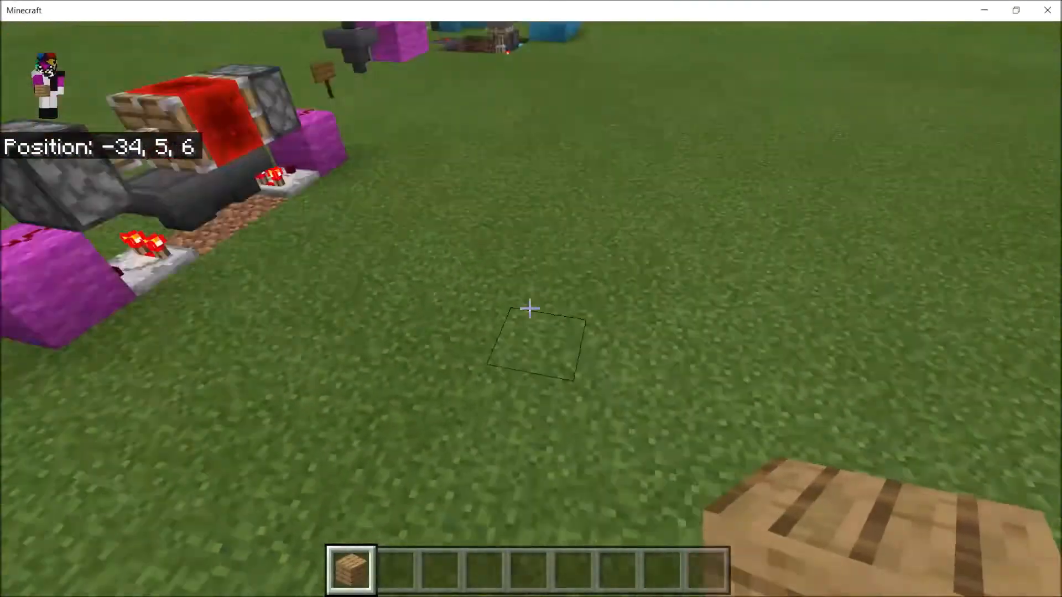
# Walk to the hopper and leave it stocked with magenta wool and oak planks
pyautogui.press('w')
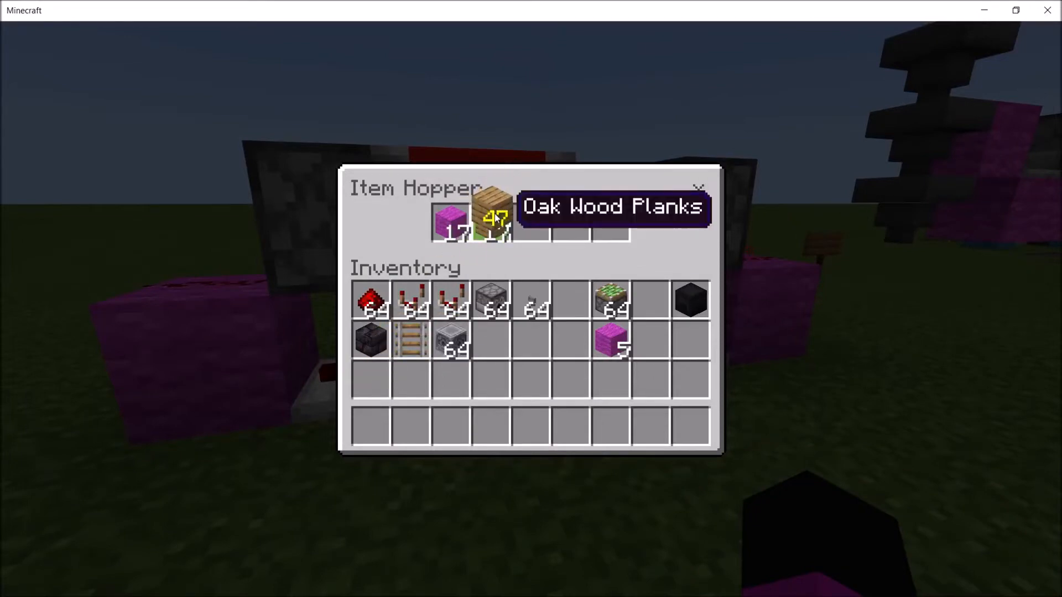
pyautogui.press('Escape')
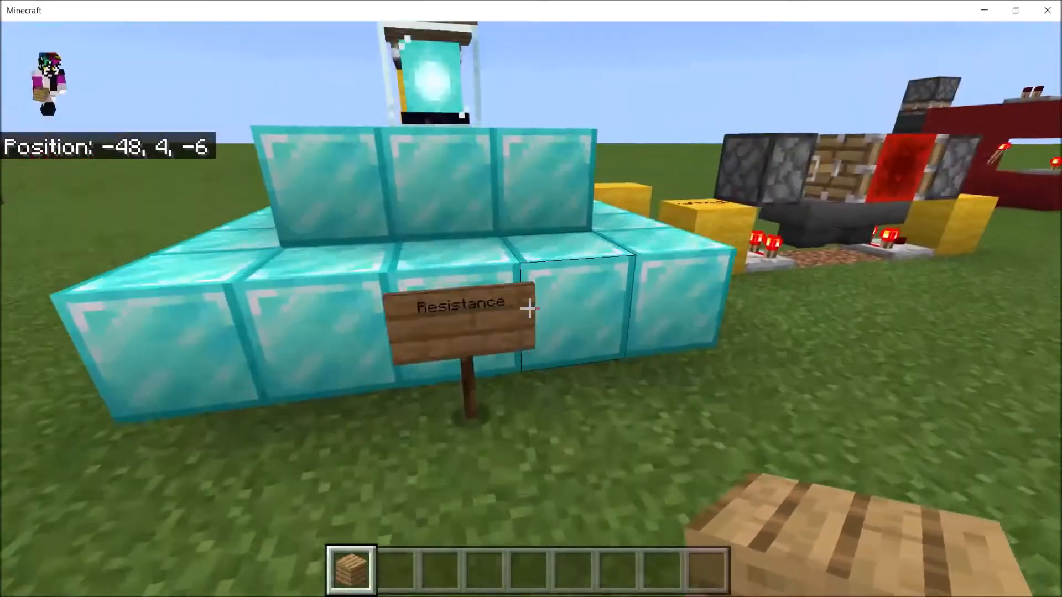
pyautogui.moveTo(531, 308)
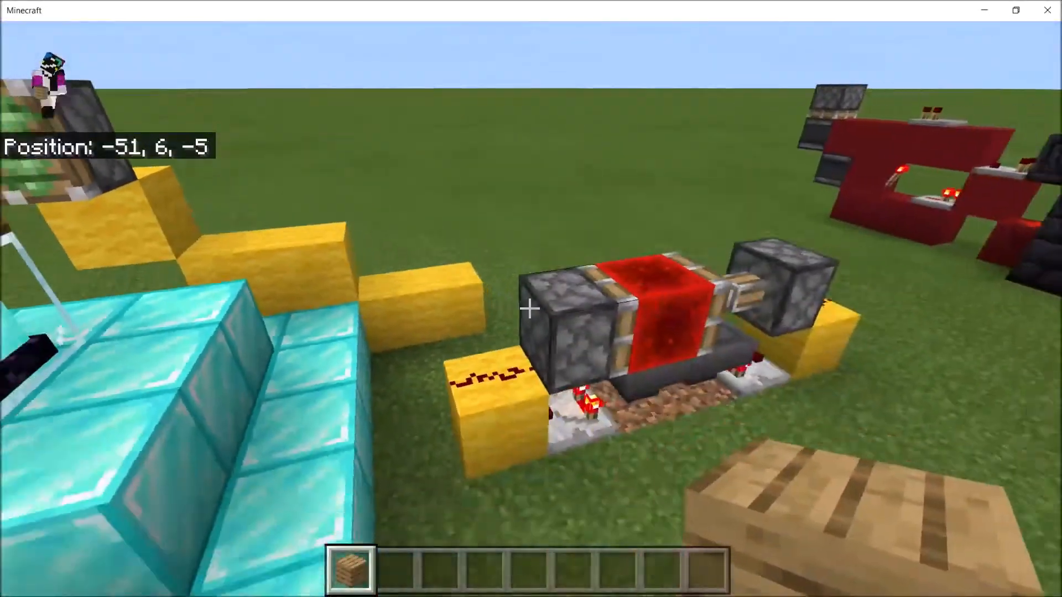
pyautogui.moveTo(530, 309)
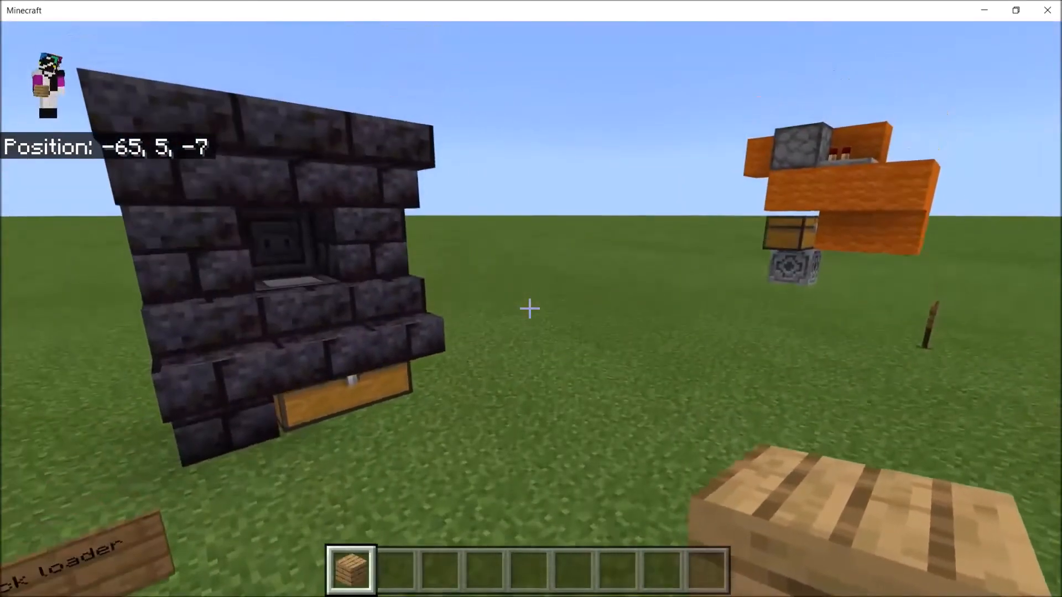
# Browse the Items and Nature catalogues while clearing the hotbar
pyautogui.press('e')
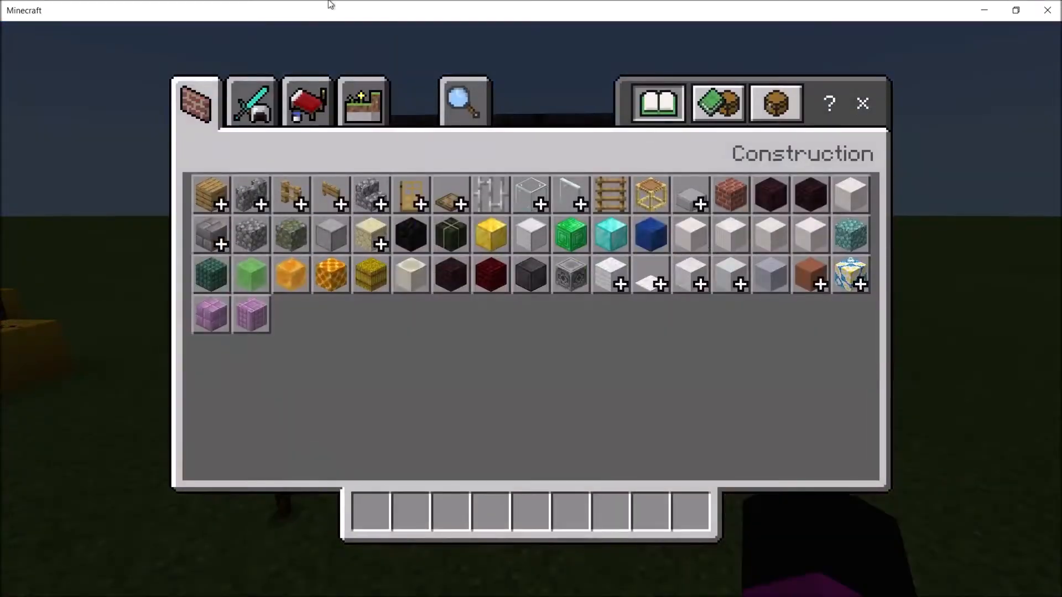
pyautogui.click(306, 102)
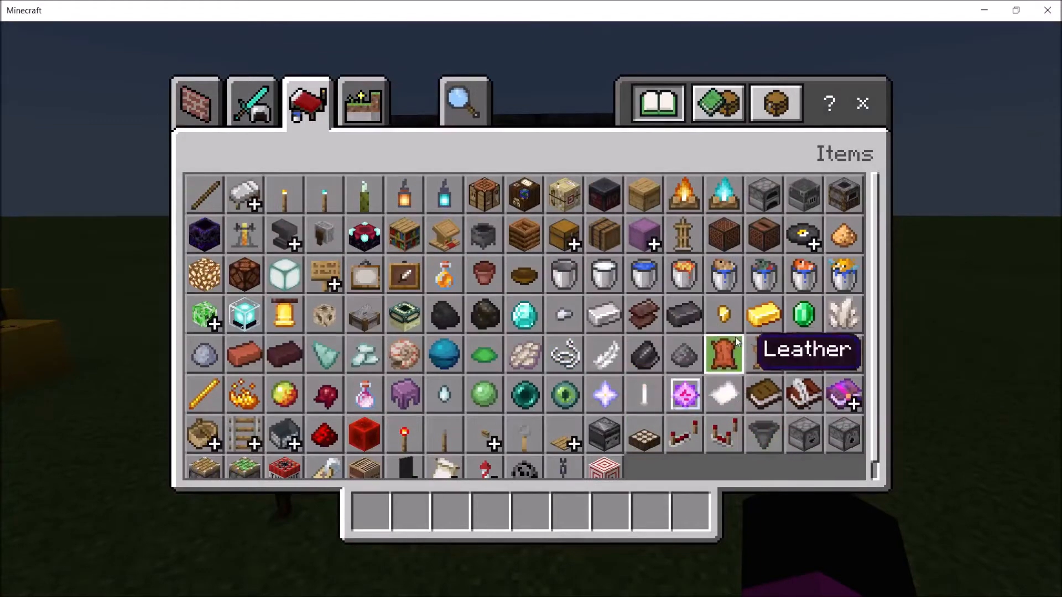
pyautogui.click(363, 102)
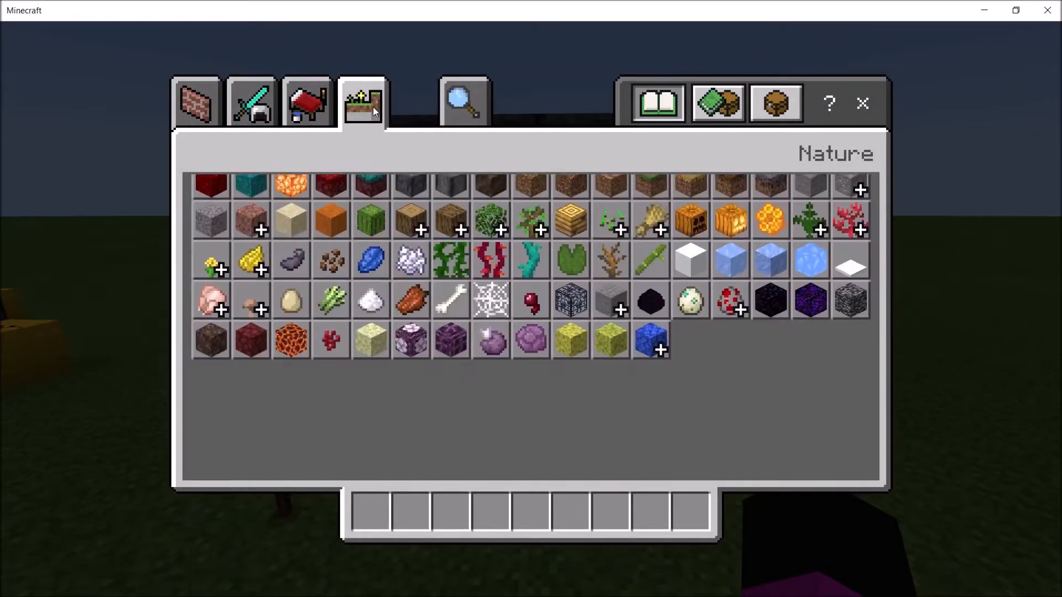
pyautogui.click(307, 102)
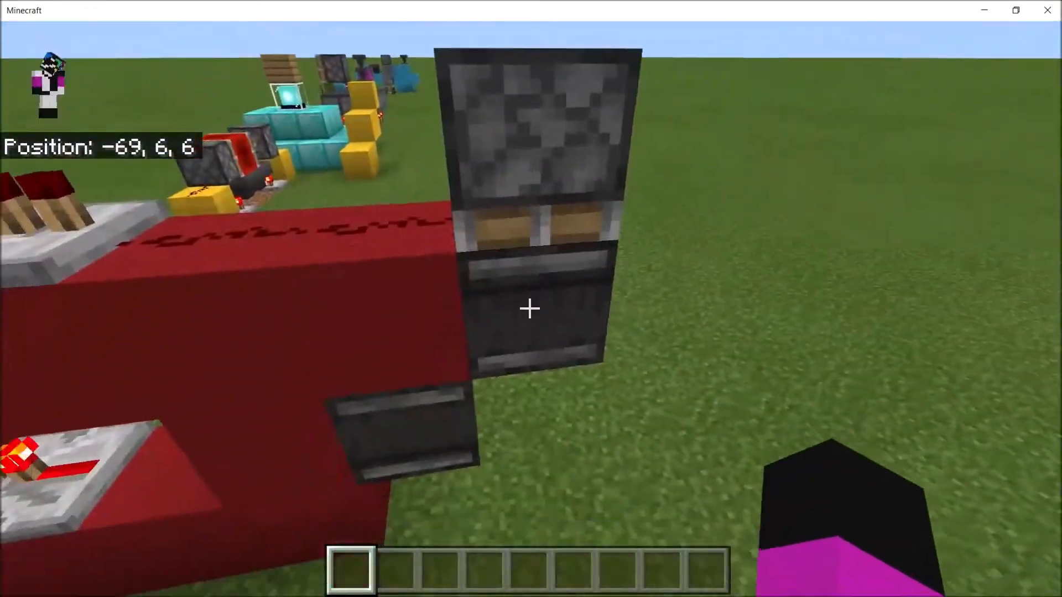
pyautogui.moveTo(530, 309)
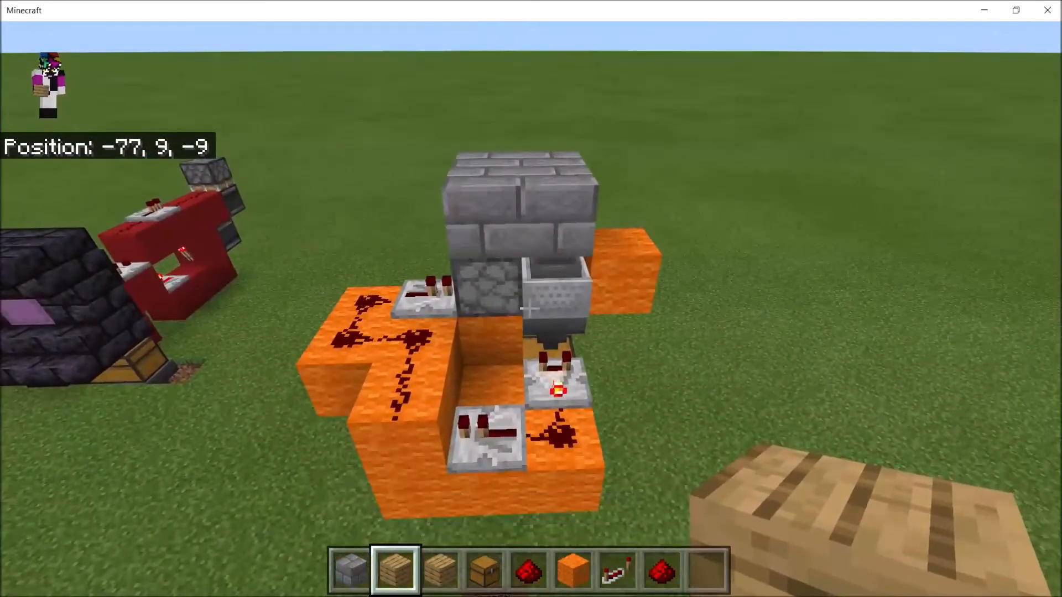
# Swap the hotbar's oak planks for a compass from the Equipment catalogue
pyautogui.press('e')
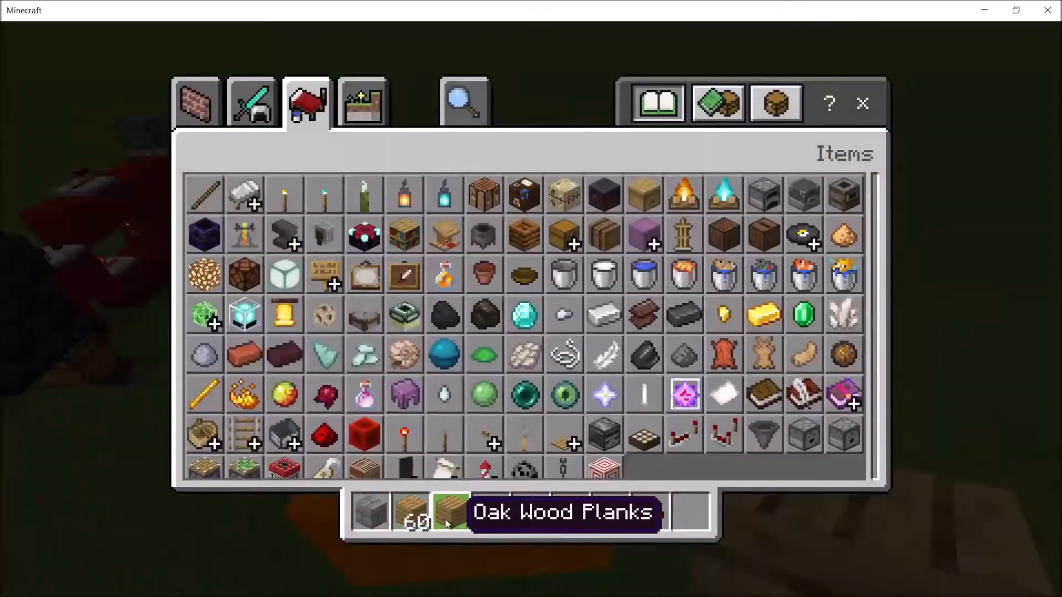
pyautogui.click(251, 102)
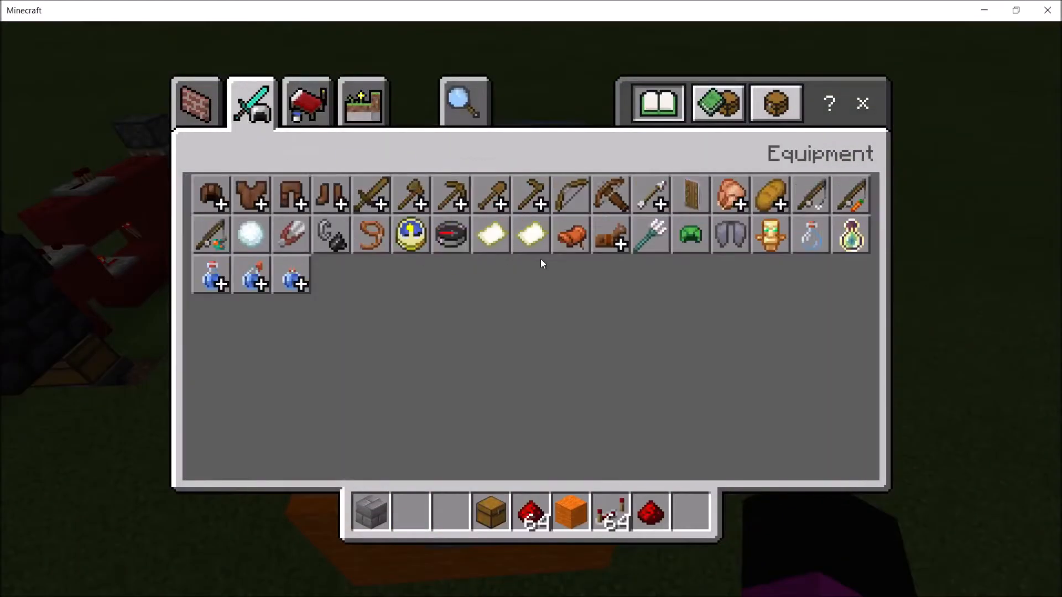
pyautogui.press('Escape')
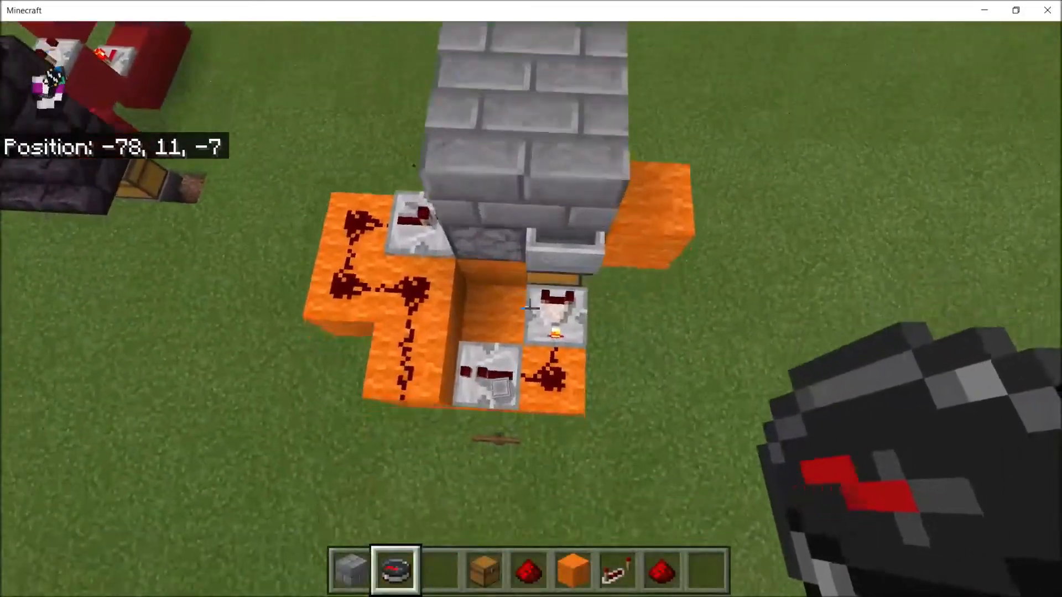
pyautogui.moveTo(531, 308)
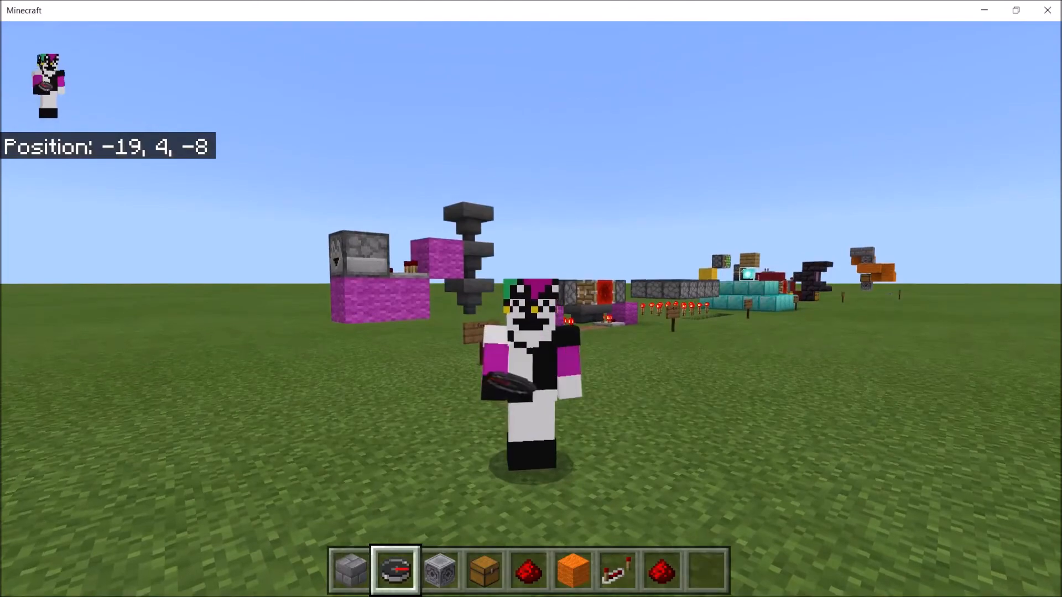
# Jump in third-person view beside the pink machine while holding the compass
pyautogui.press('space')
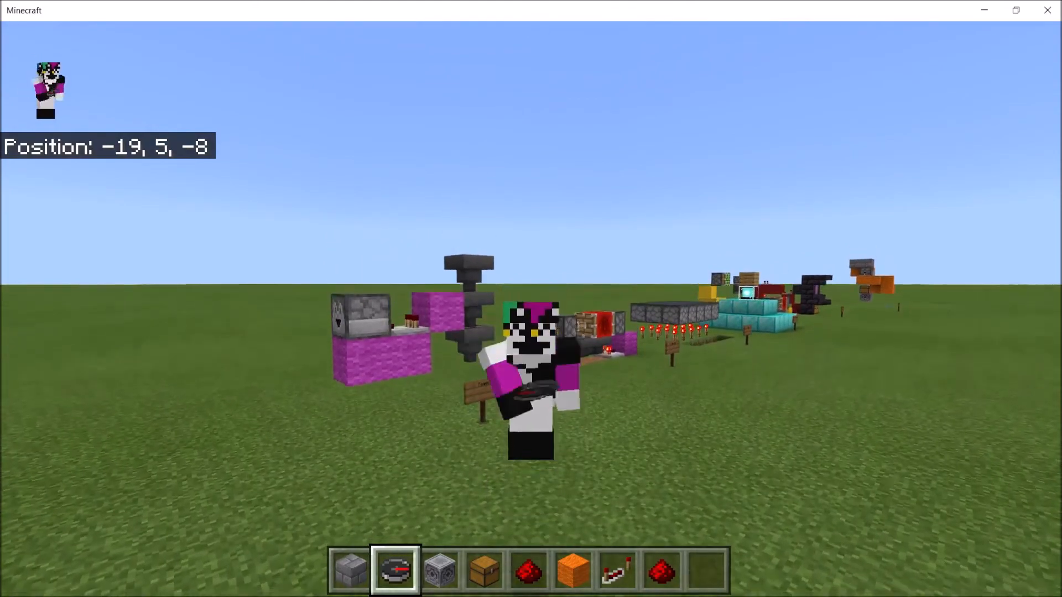